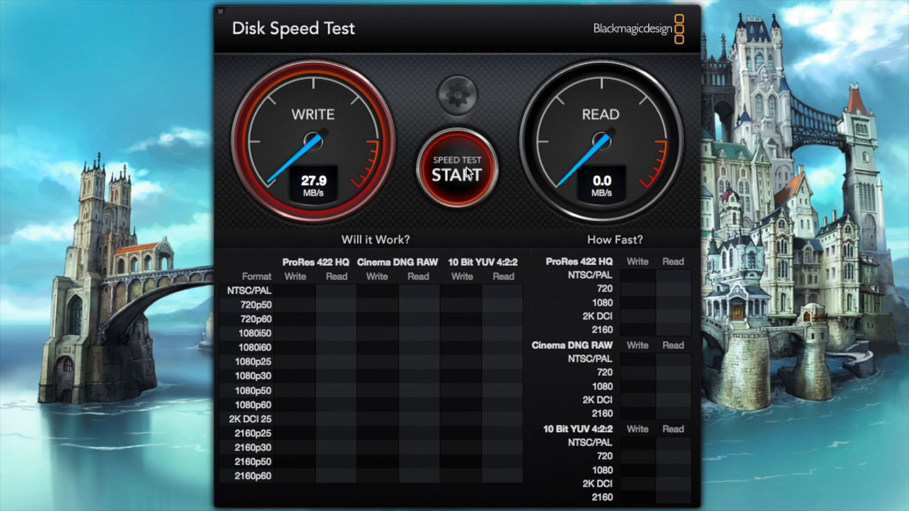
- Run the speed test to measure about 28.7 MB/s write and 41.9 MB/s read, filling both tables
left_click(457, 169)
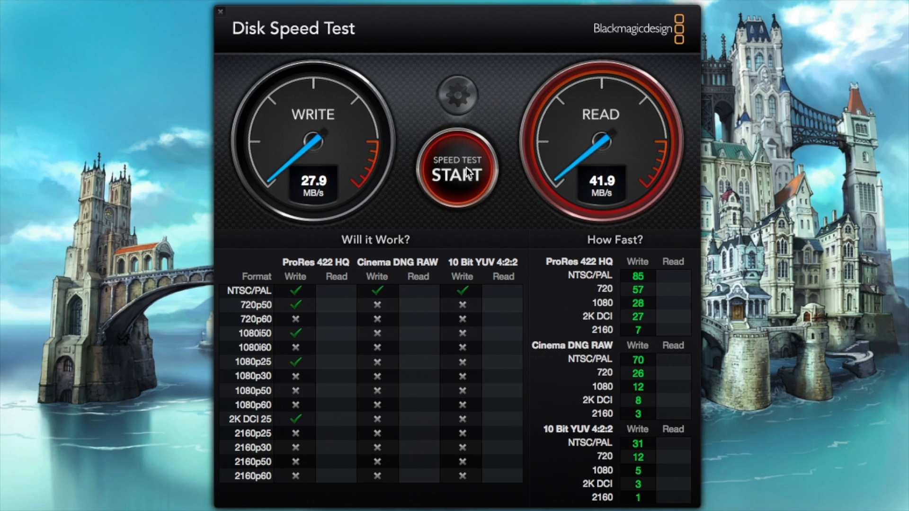
left_click(458, 171)
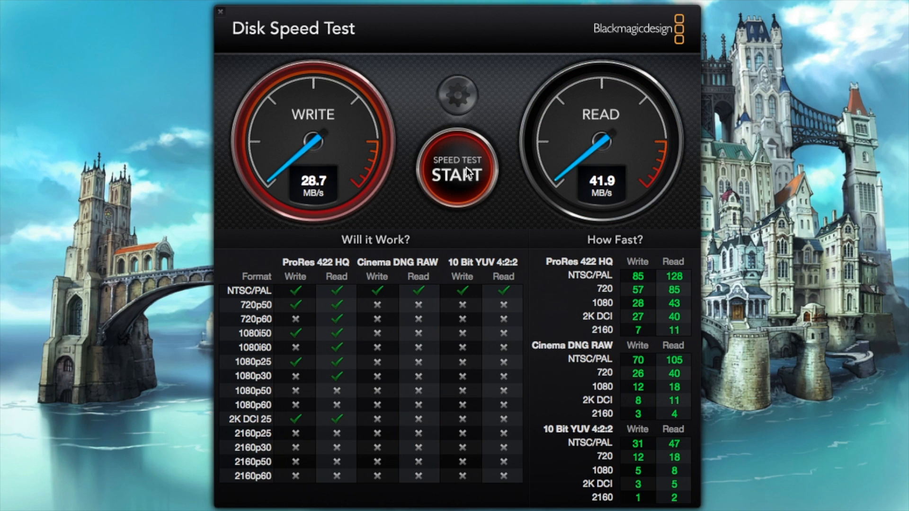